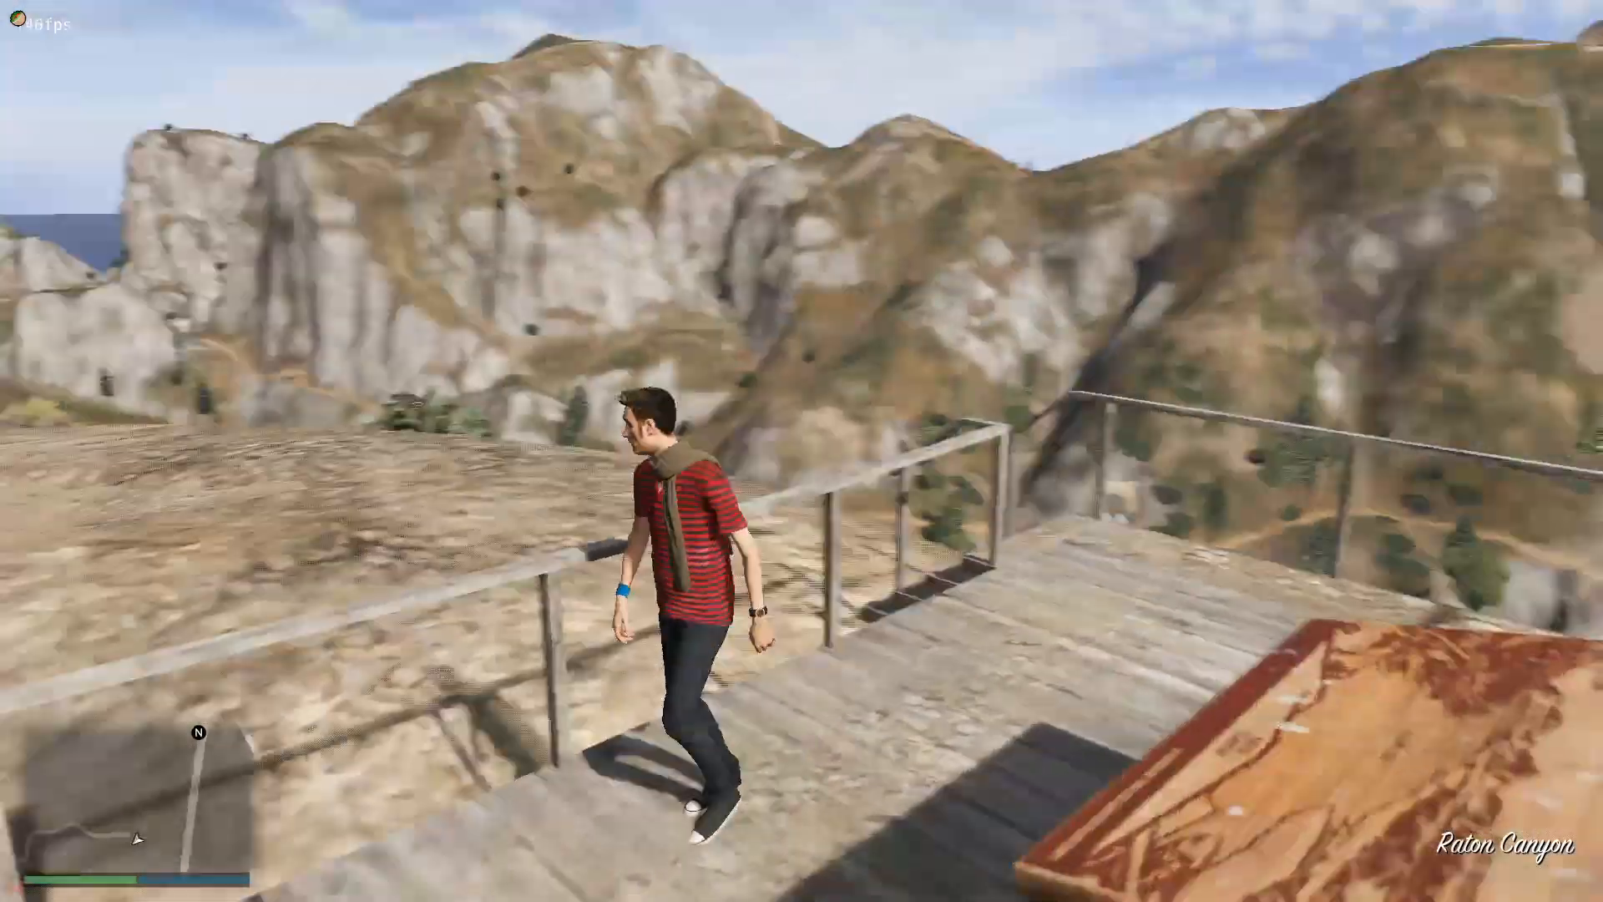
# - Bring up vMenu's Saved Vehicles and browse the Emergency category containing the F350
pyautogui.press('M')
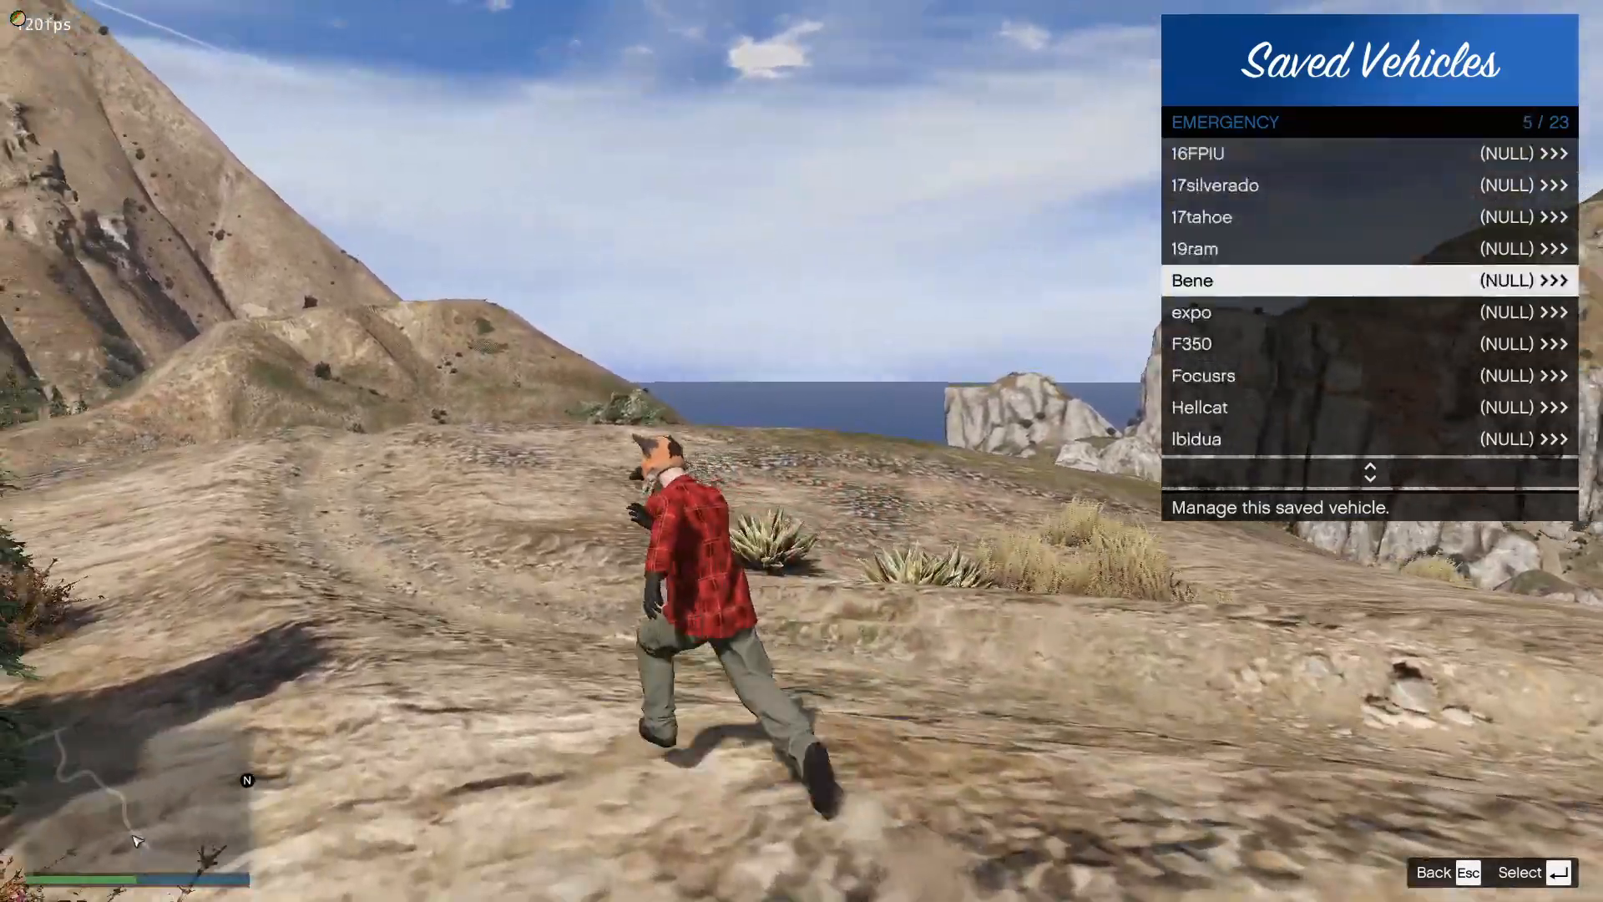
pyautogui.click(1368, 344)
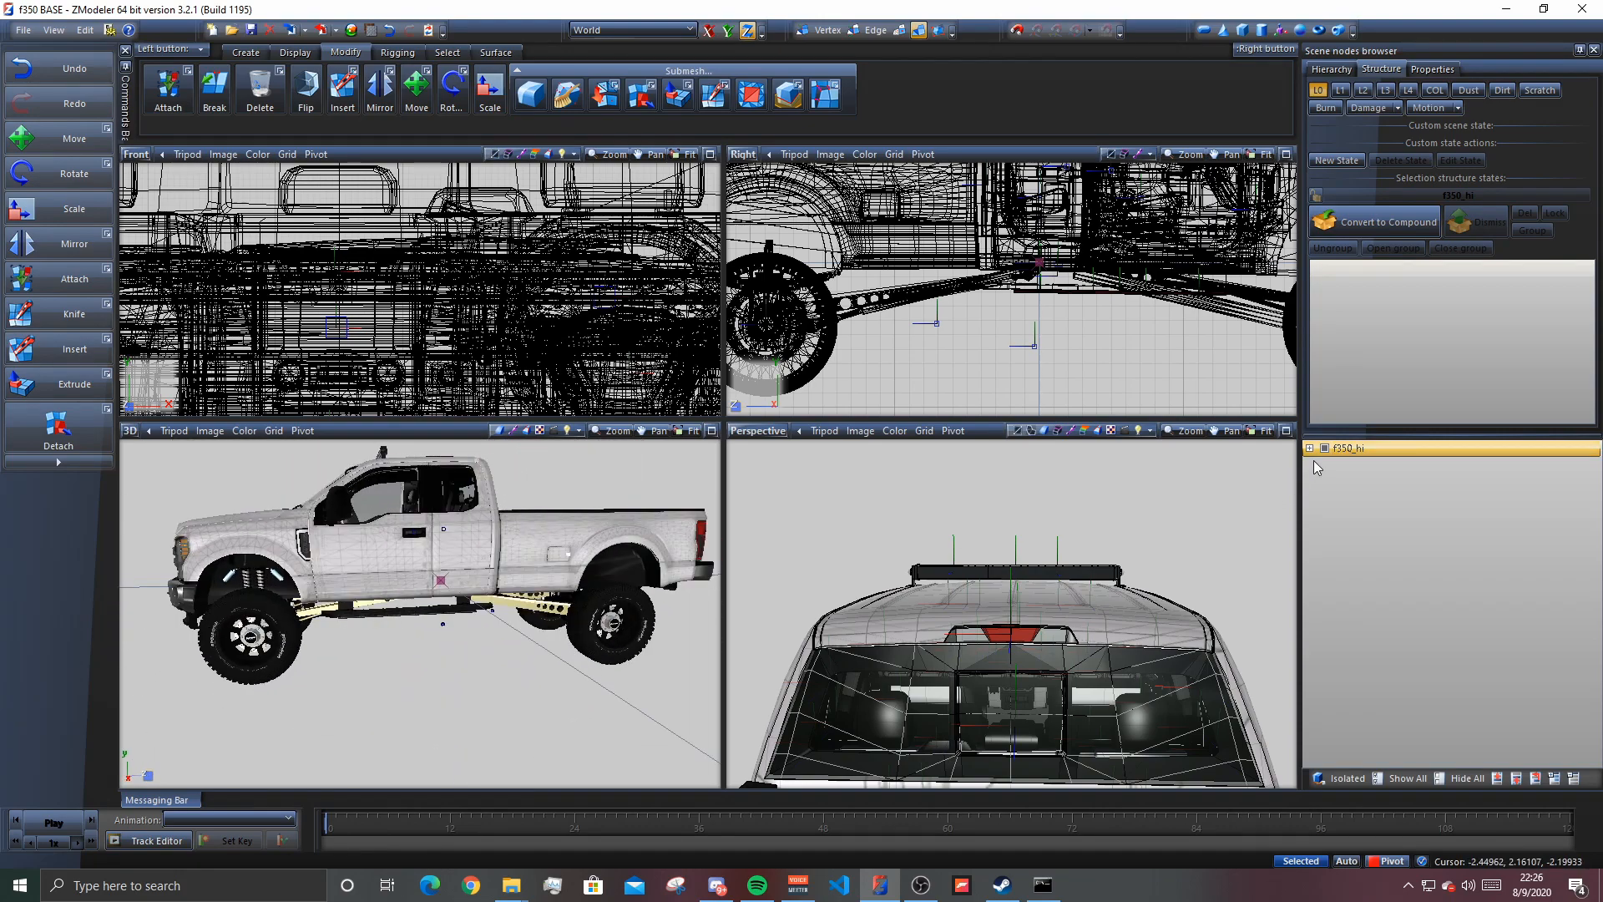
# - Expand f350_hi and chassis in the Scene nodes browser, then select the f350_hi root node
pyautogui.click(1323, 448)
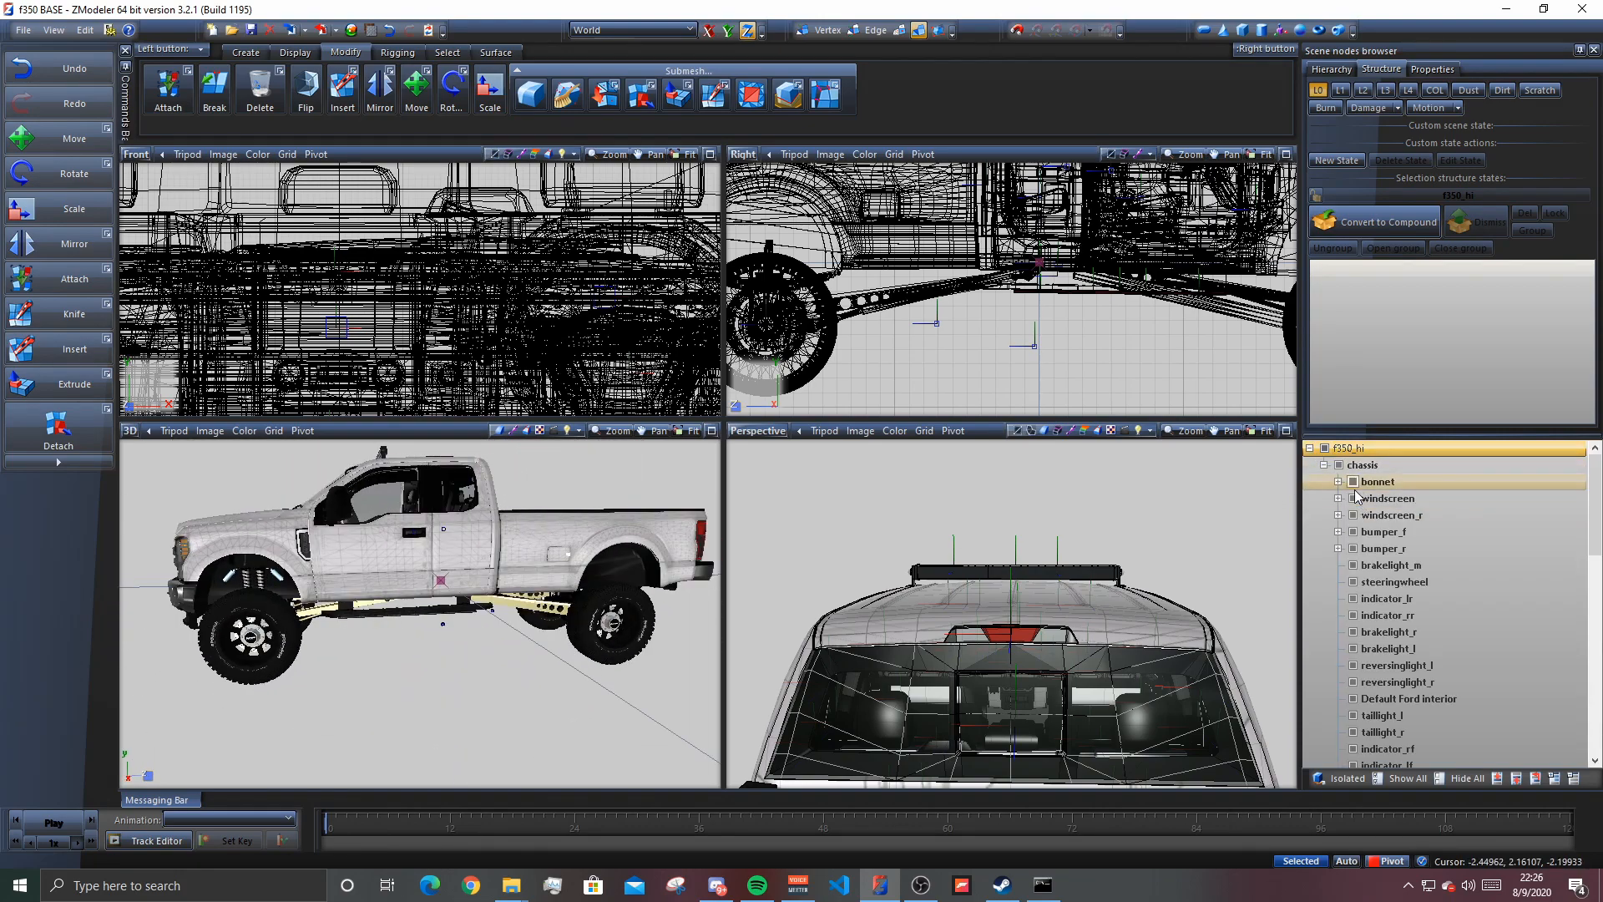
pyautogui.click(1392, 564)
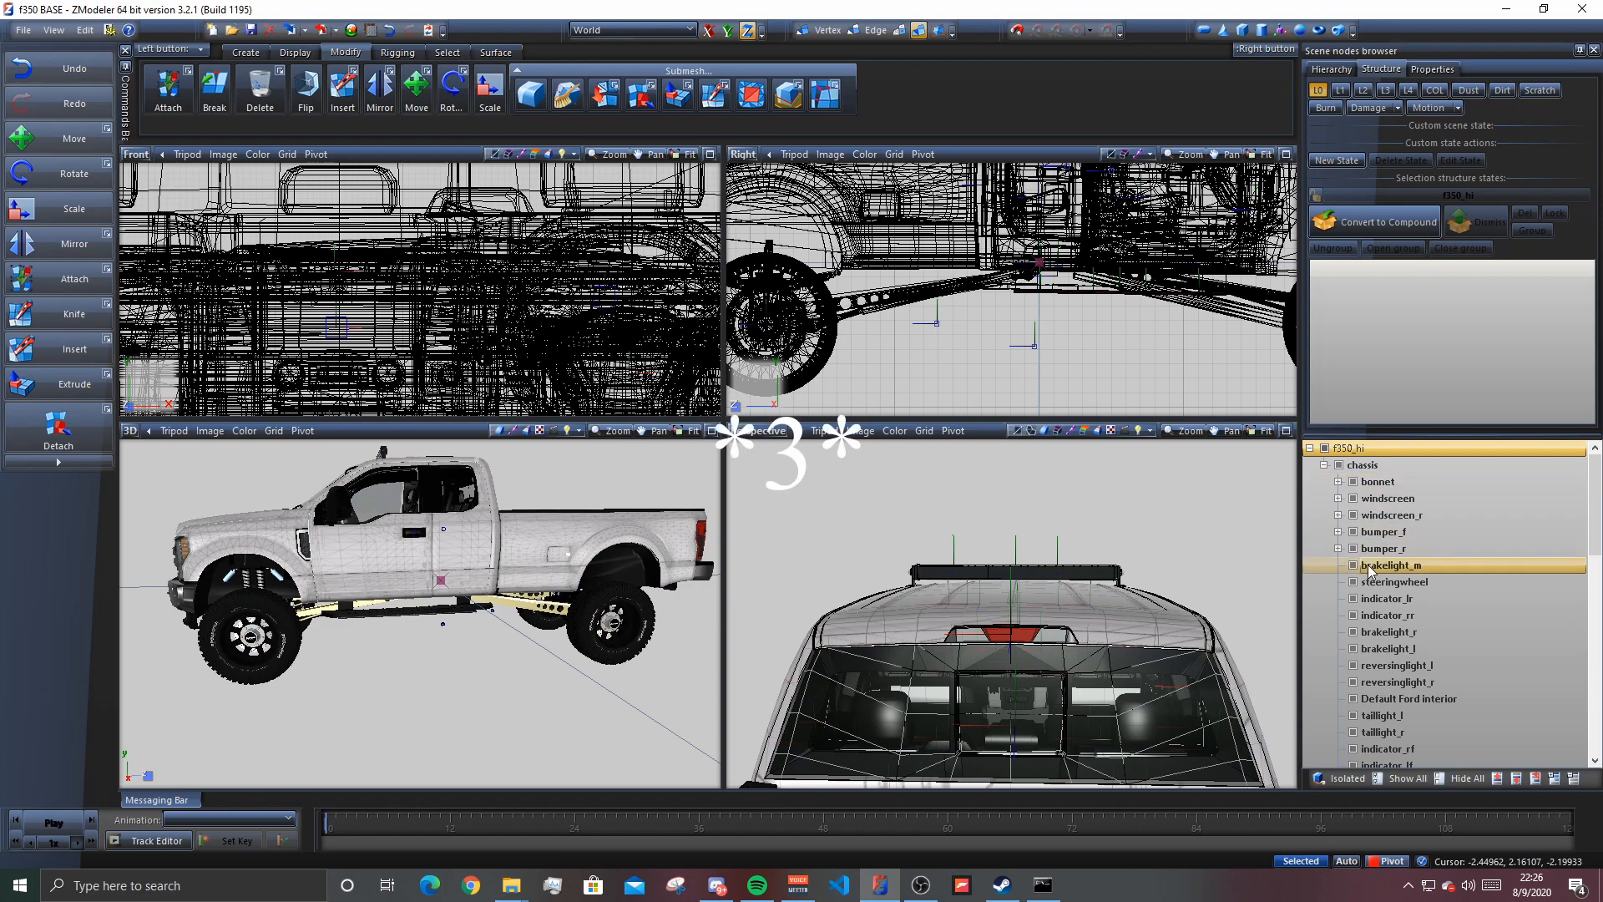
pyautogui.click(1392, 498)
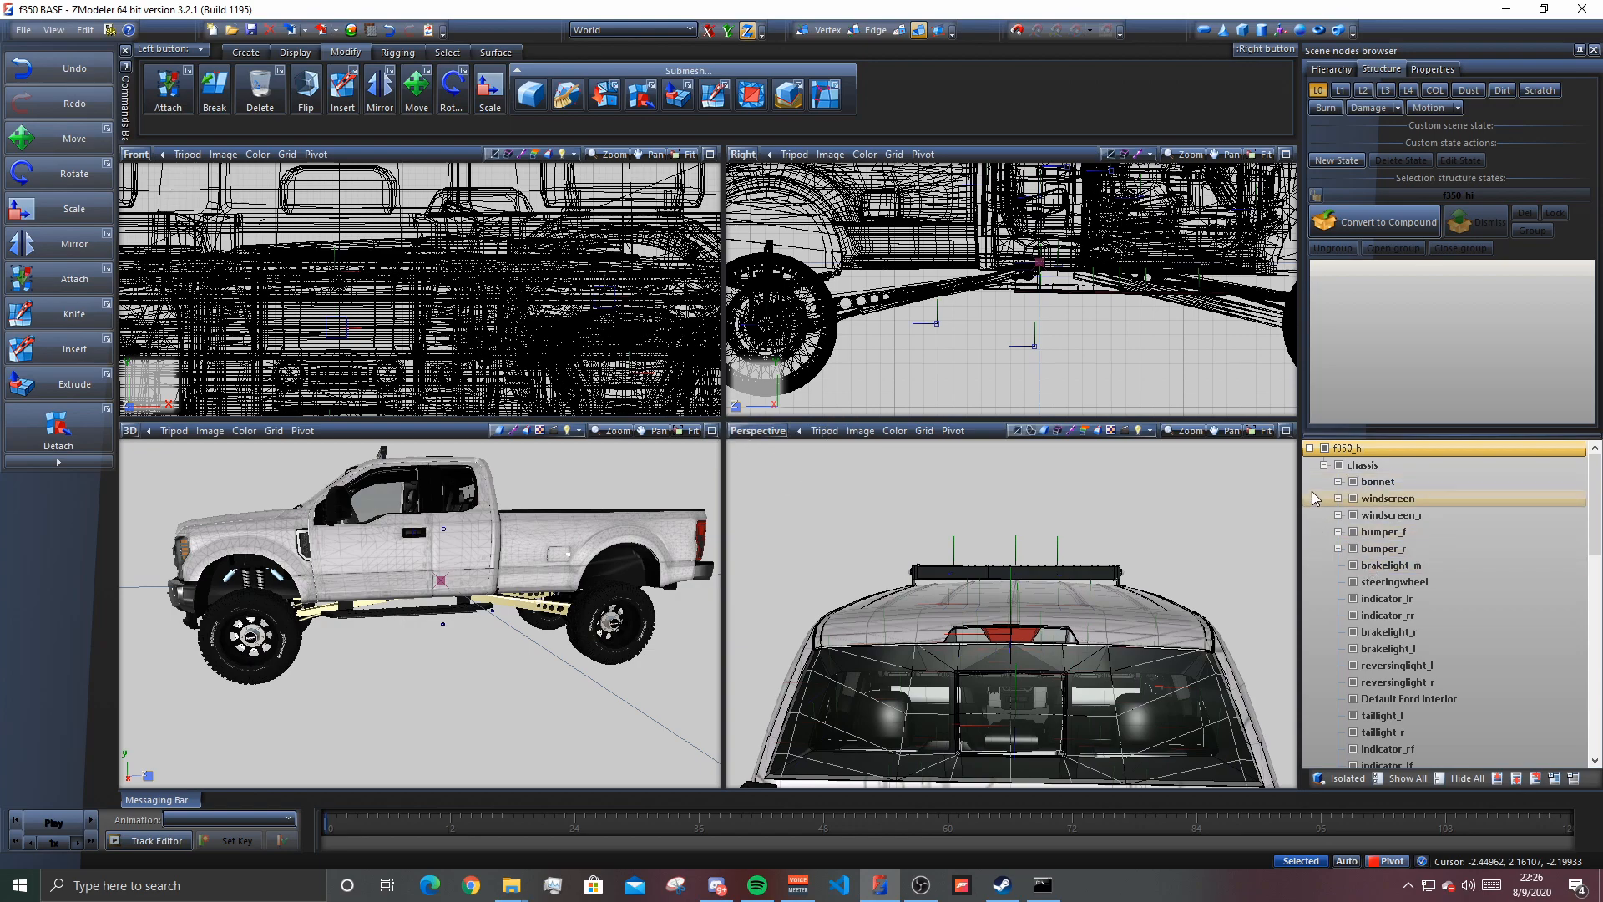
pyautogui.doubleClick(1349, 448)
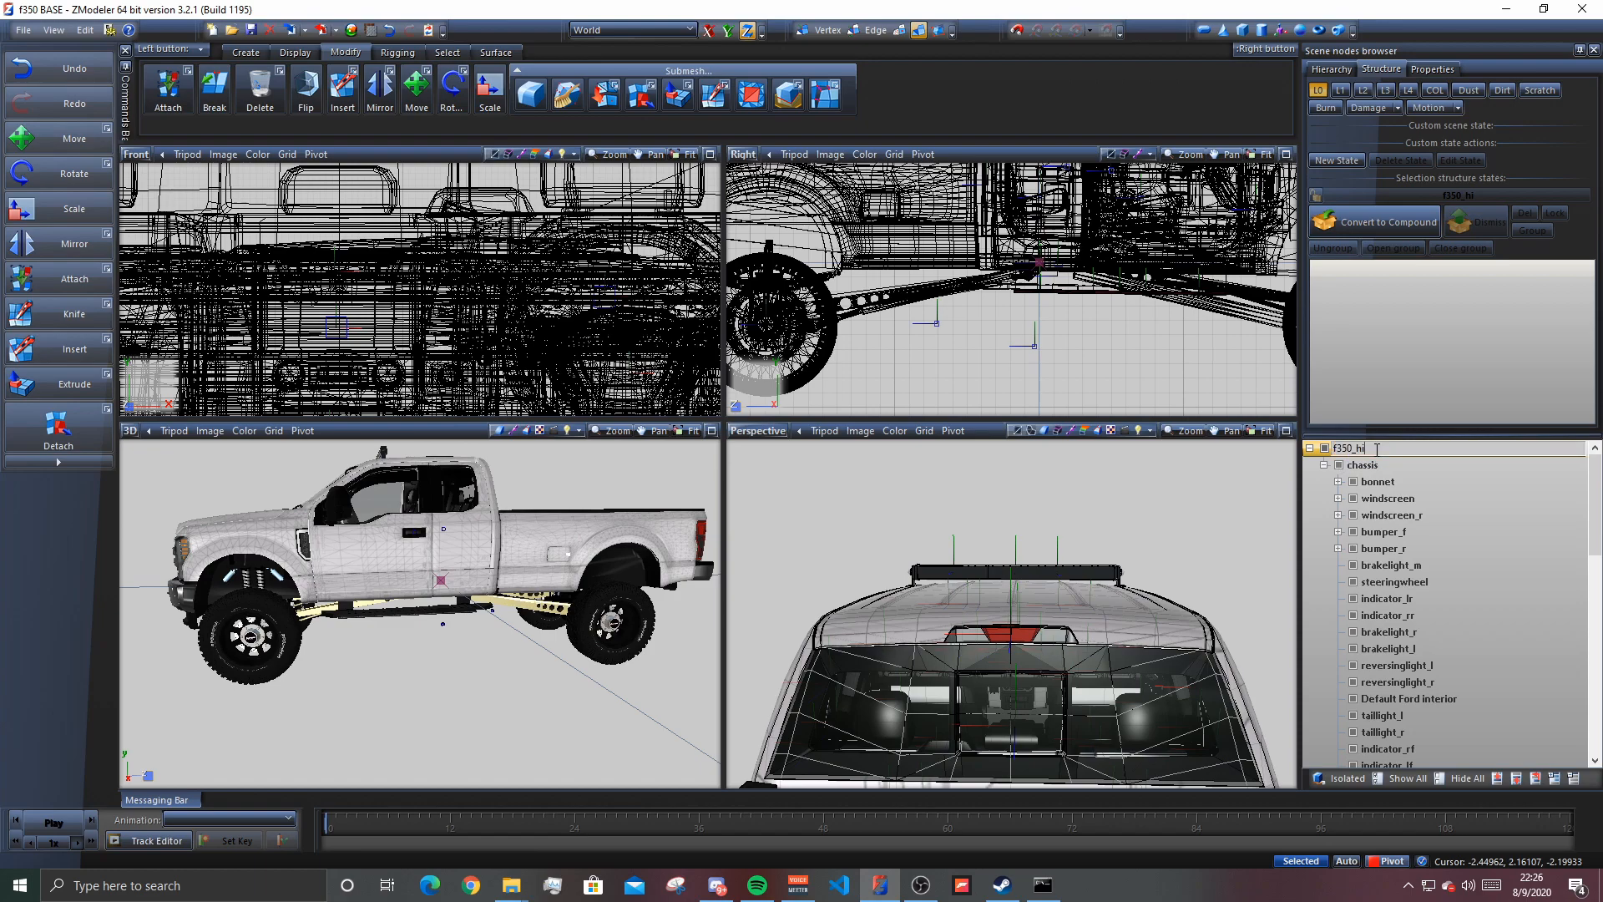
pyautogui.click(1360, 447)
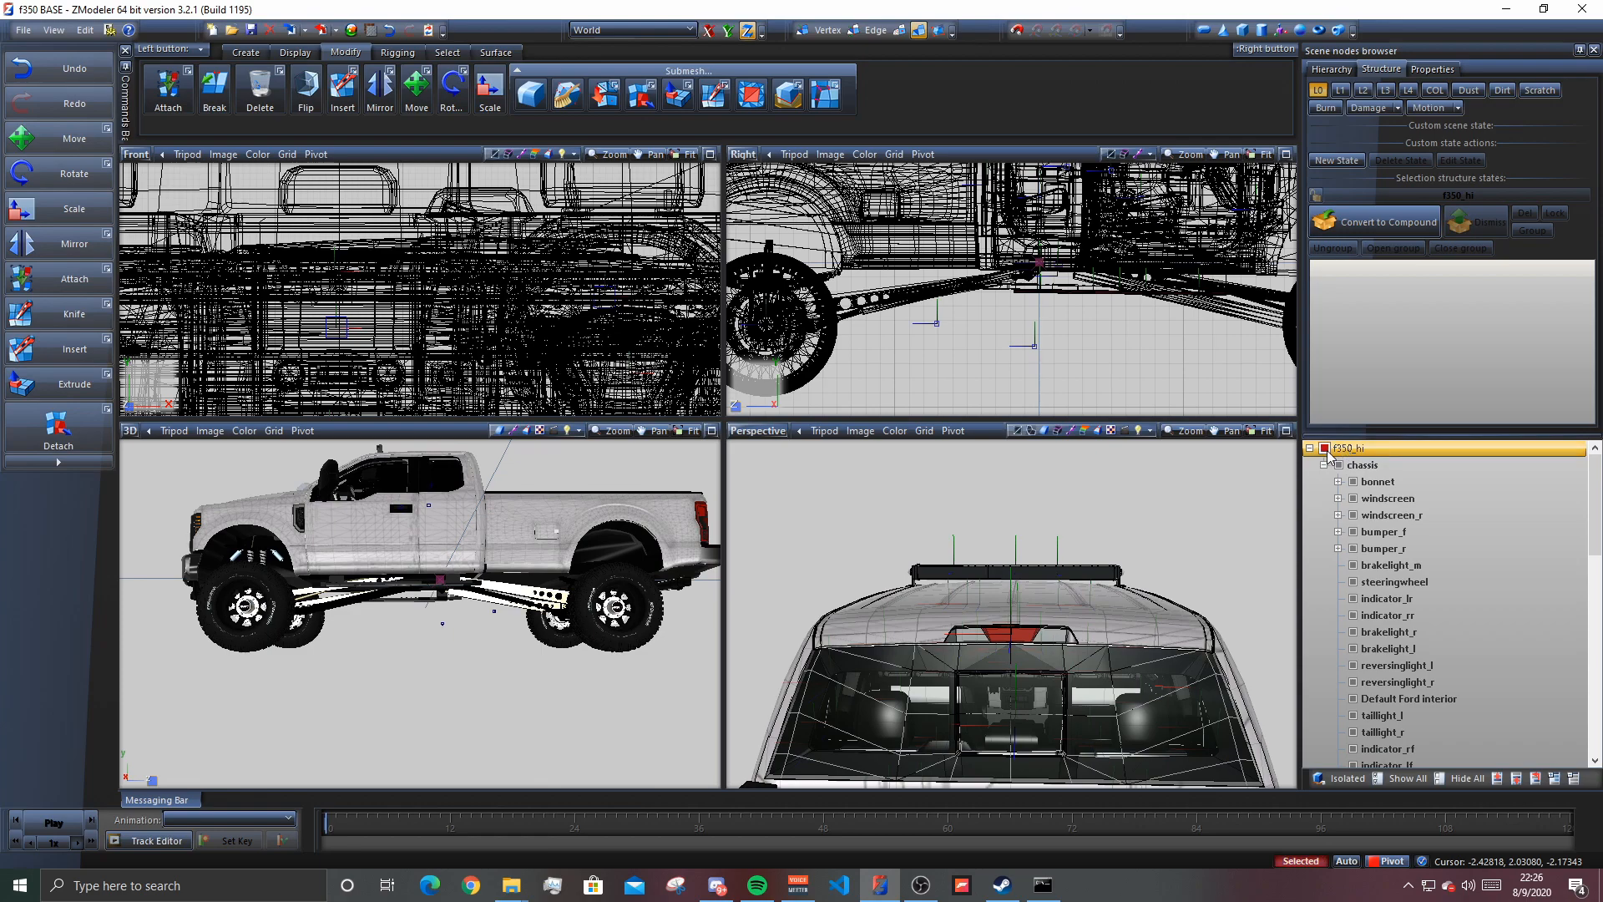
pyautogui.click(296, 51)
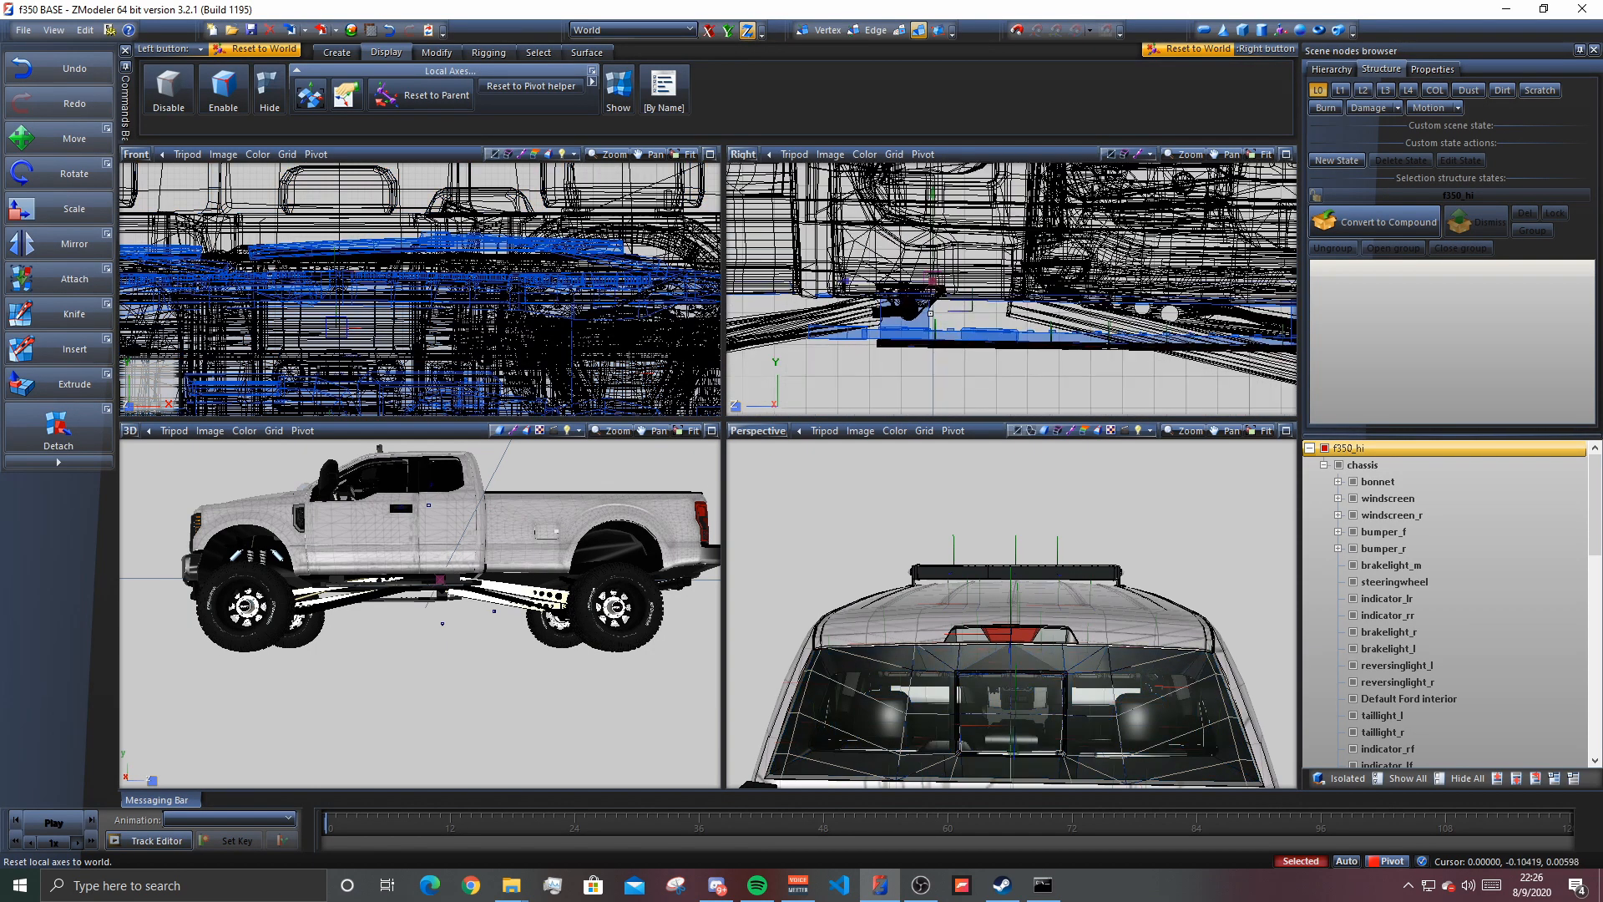
# - Select and isolate the chassis node, expanding it to review its full list of child parts
pyautogui.click(1362, 466)
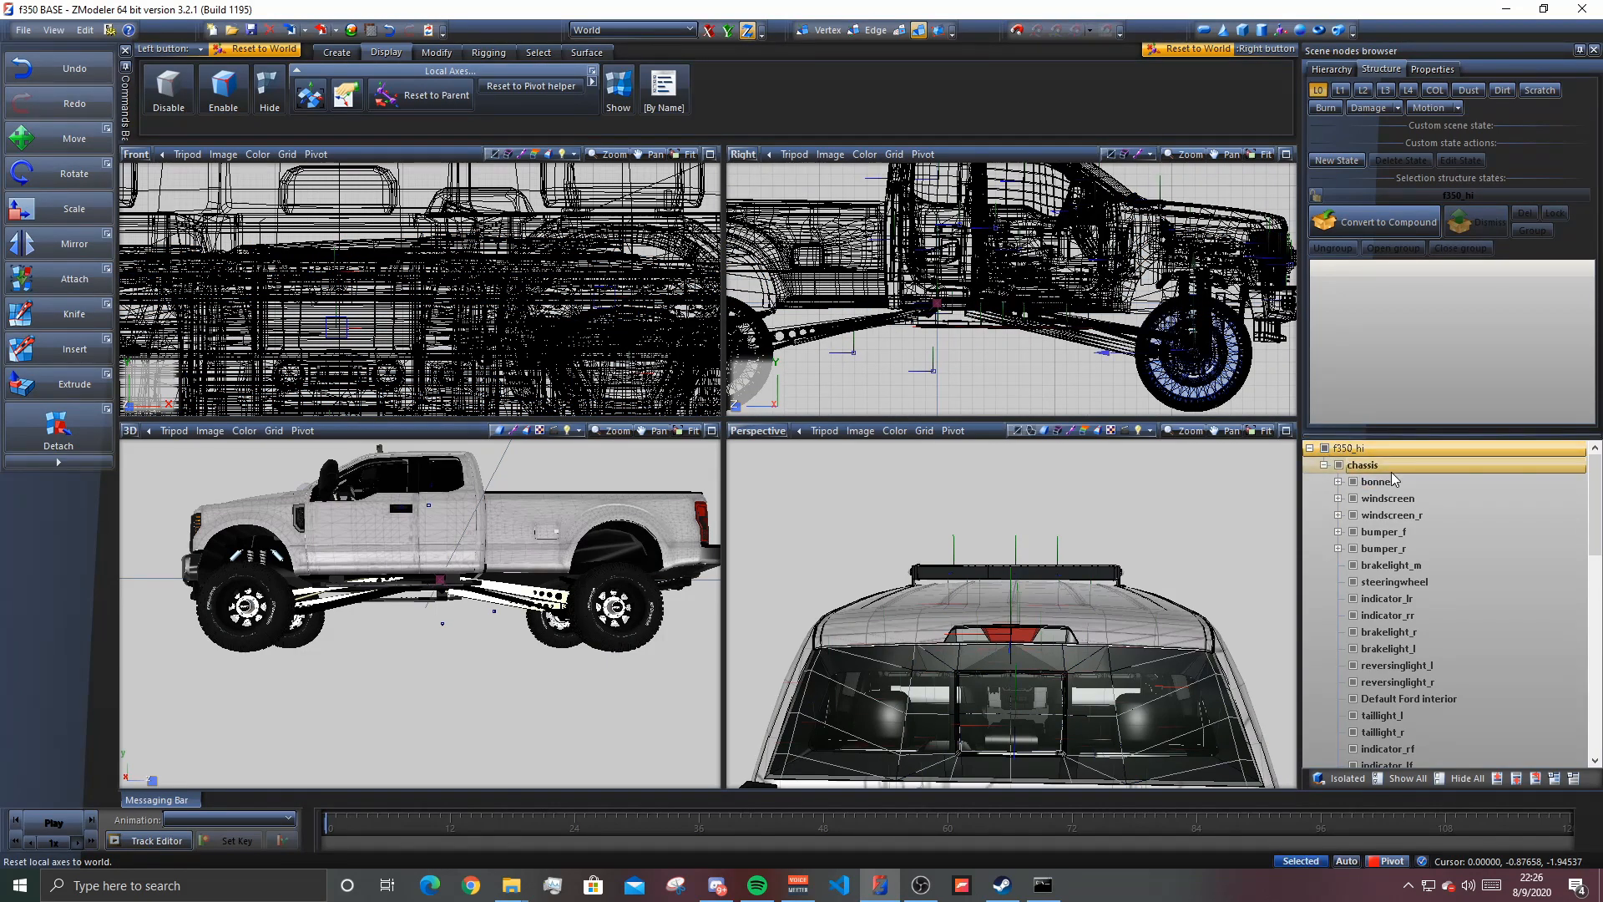
pyautogui.moveTo(1414, 413)
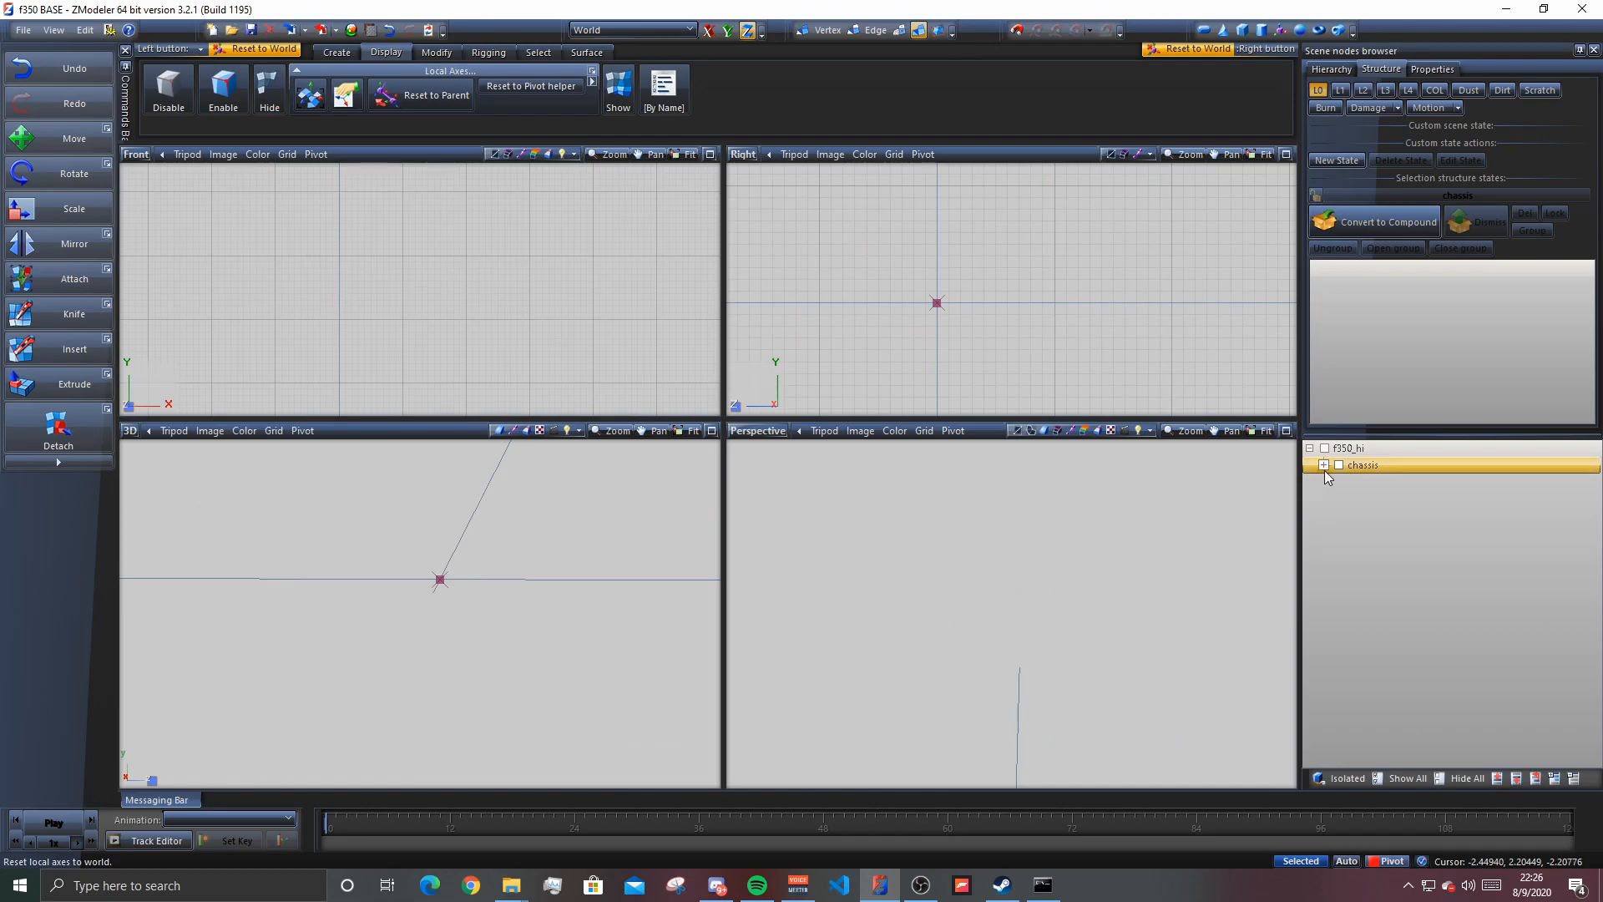
pyautogui.click(1323, 466)
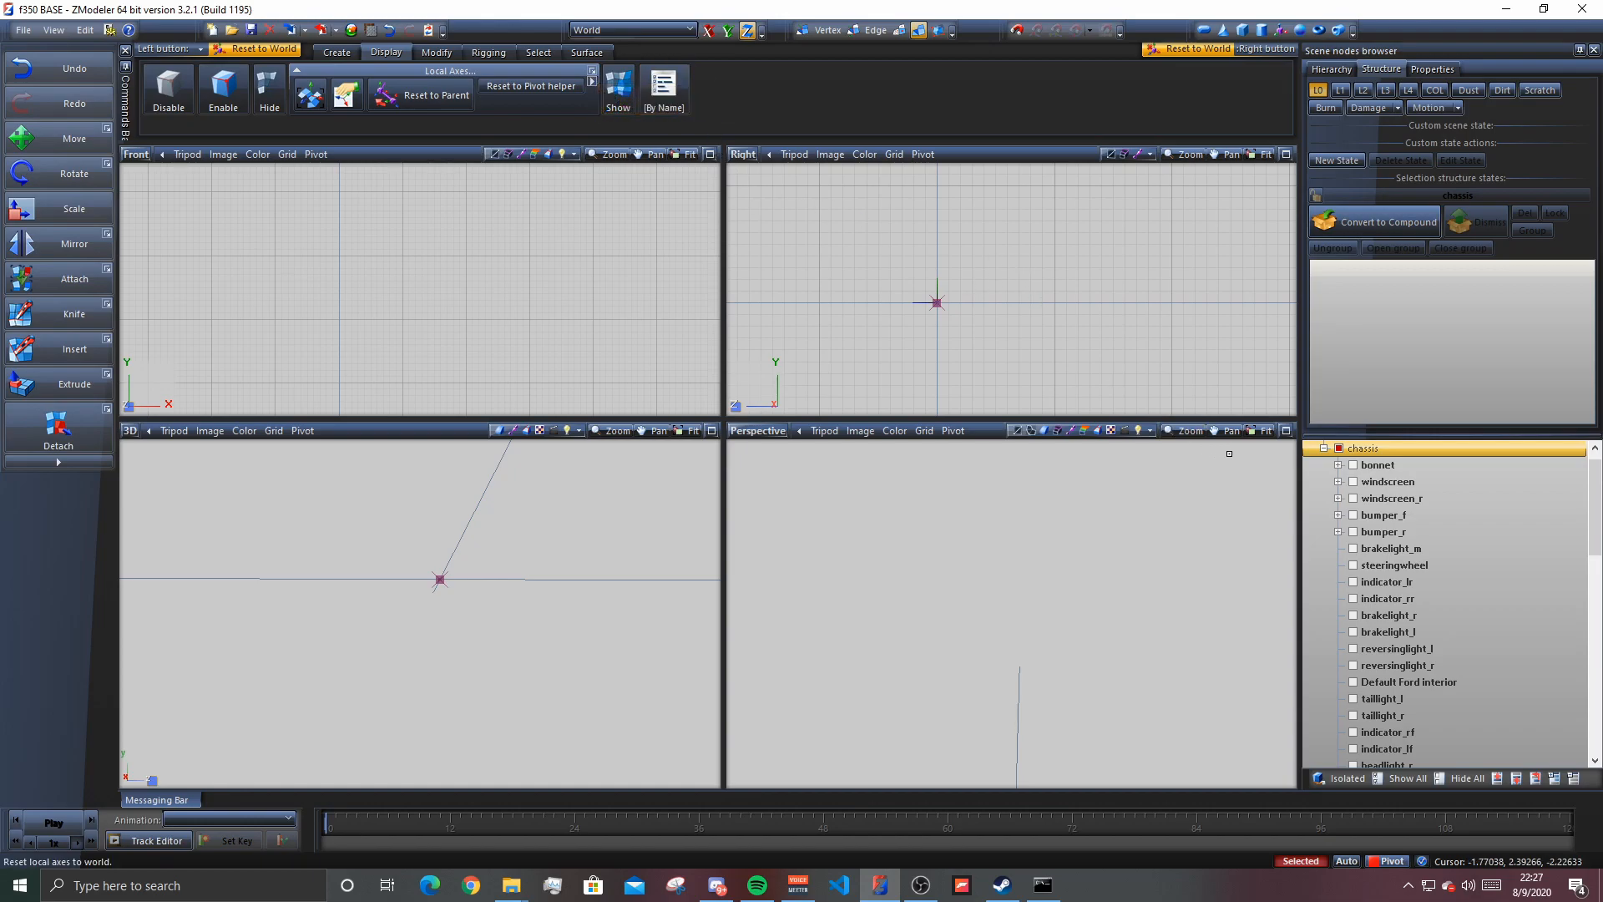
pyautogui.scroll(-3)
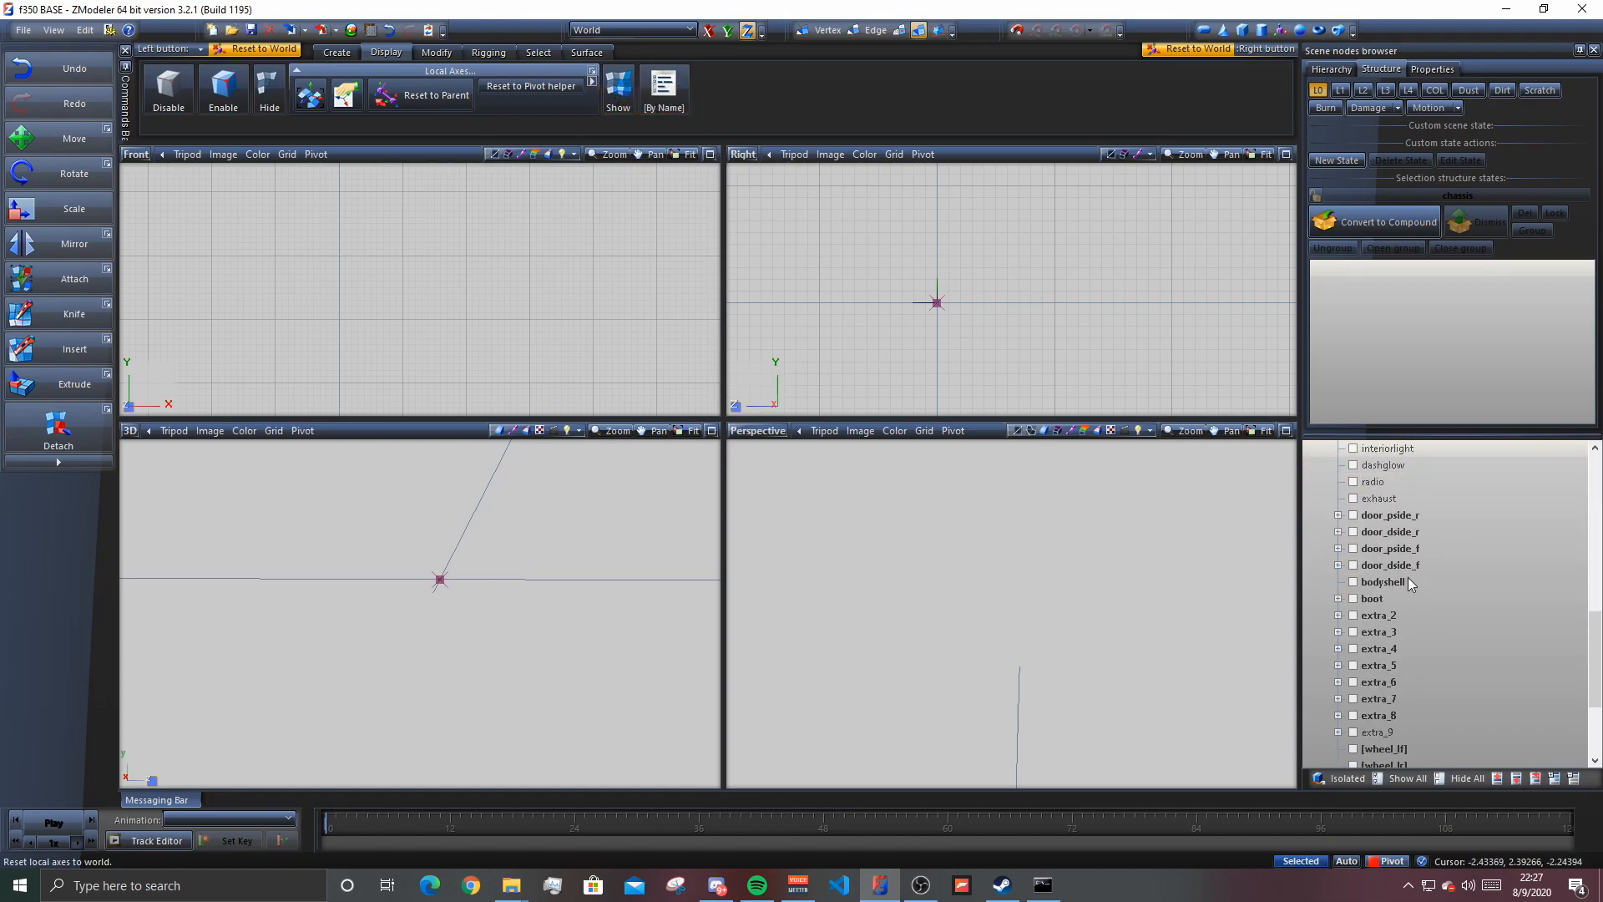
pyautogui.scroll(-3)
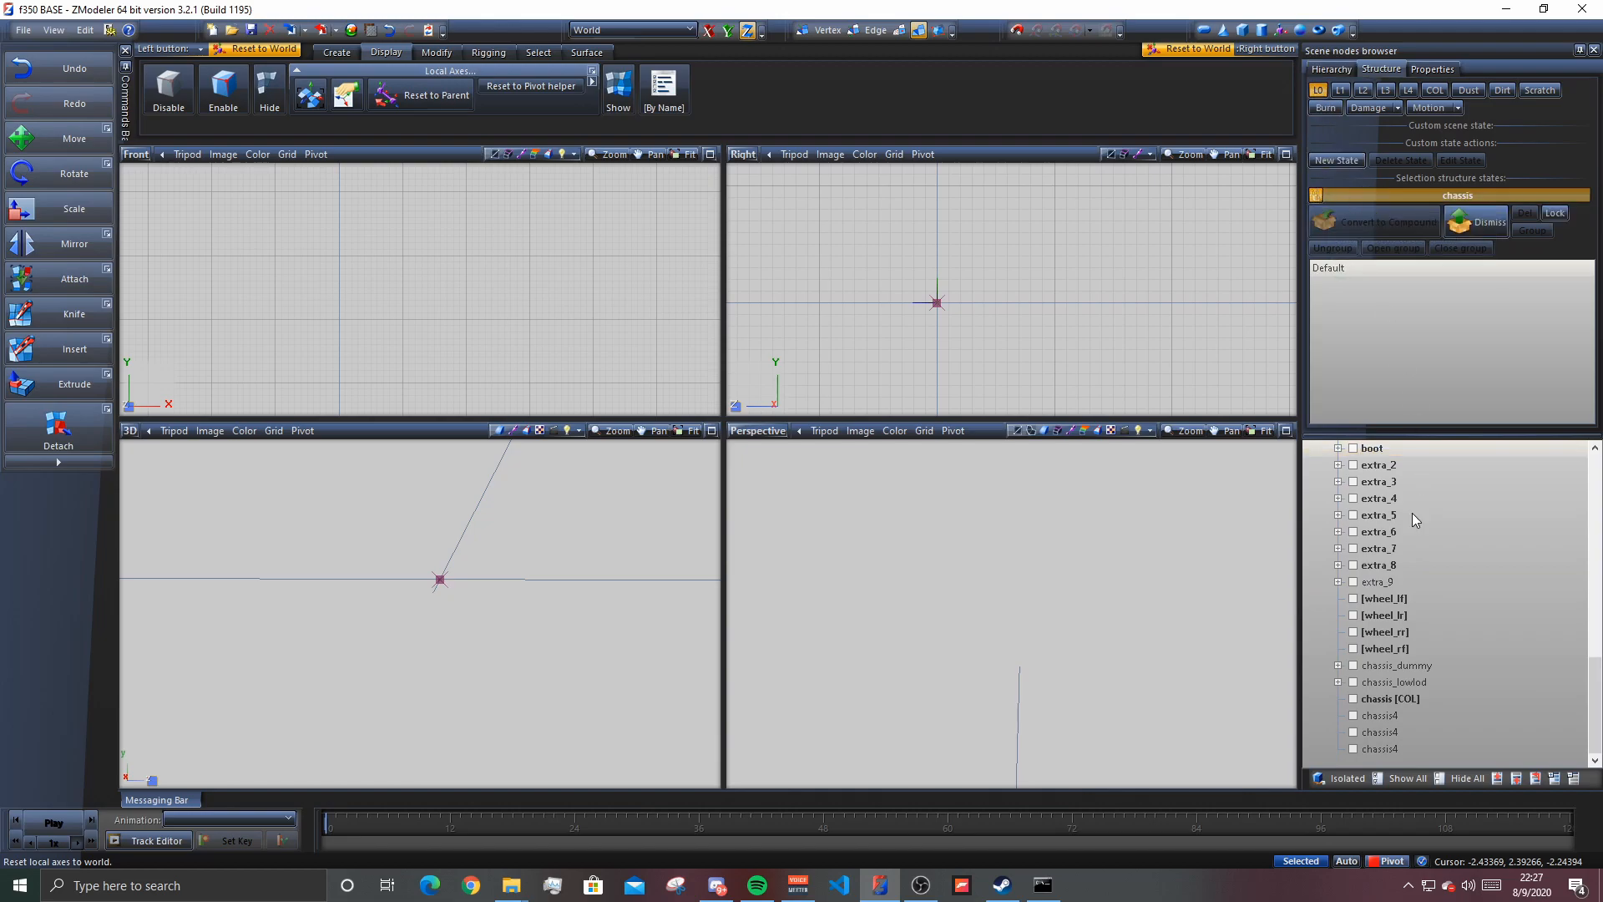
# - Select the chassis4 body mesh and show its L0 detail geometry
pyautogui.click(1341, 90)
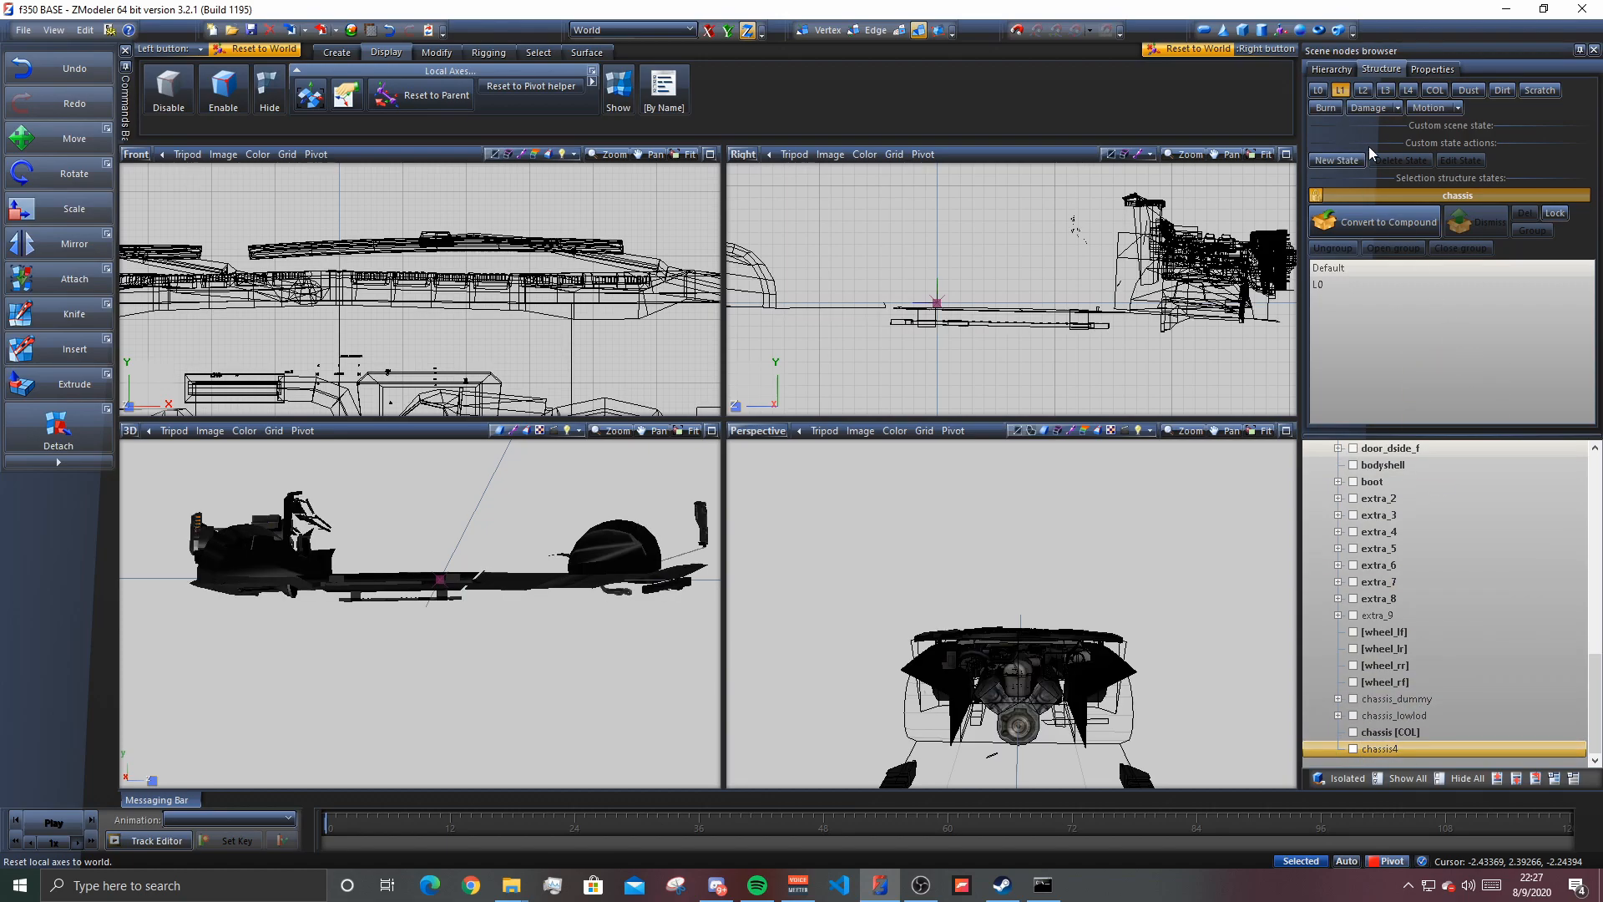
pyautogui.click(1363, 88)
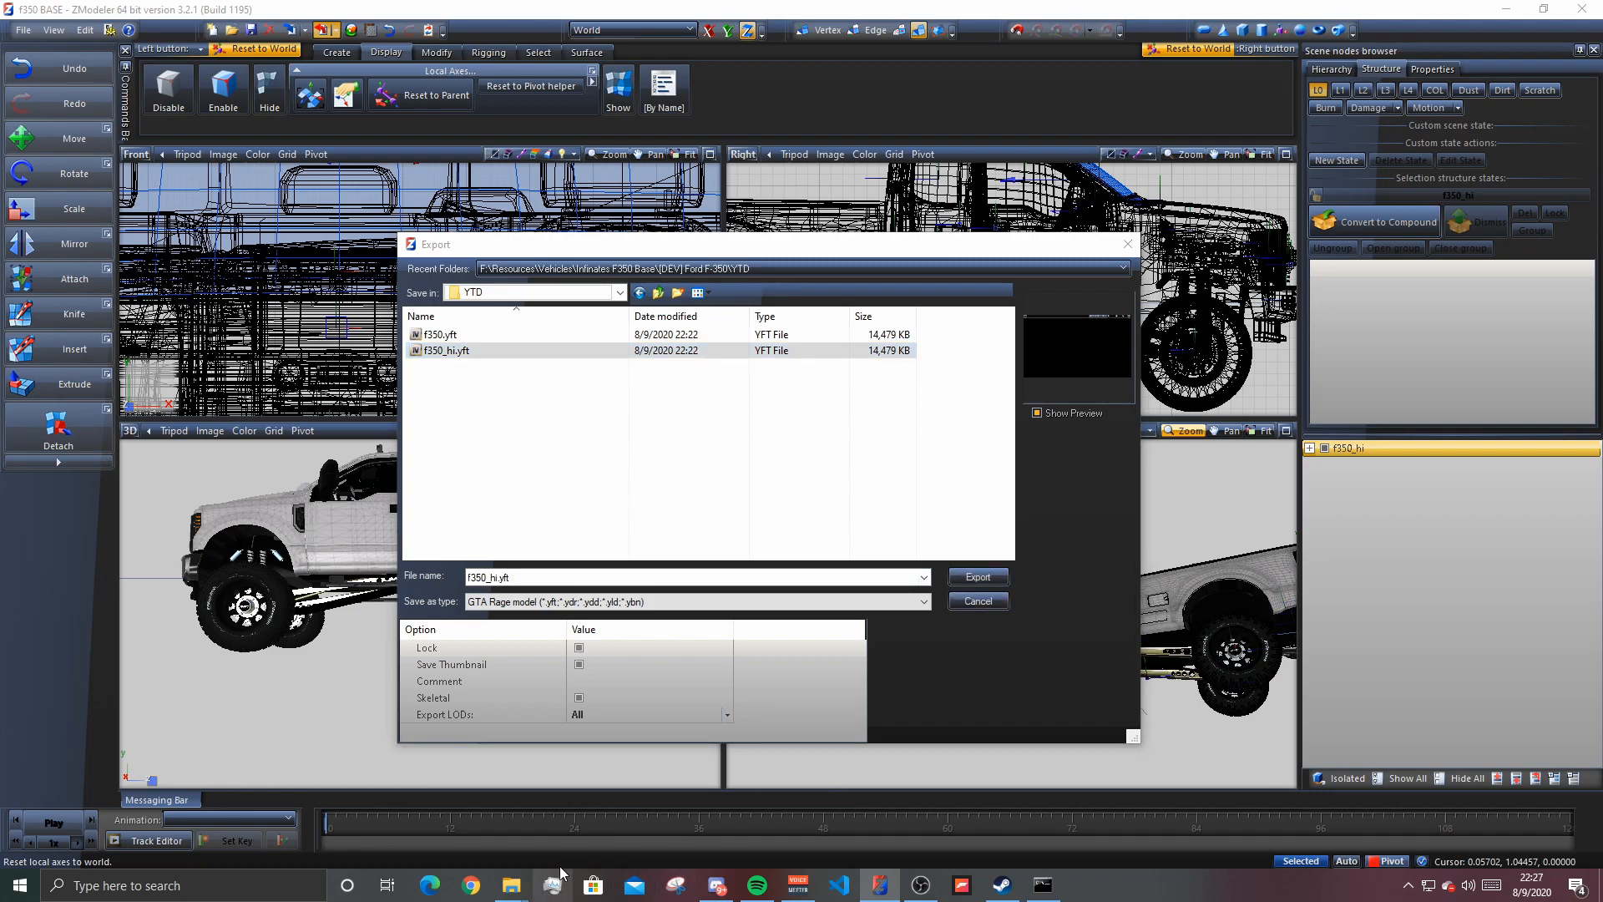
# - Export the truck as f350_hi.yft into the YTD folder as a GTA Rage model
pyautogui.click(439, 680)
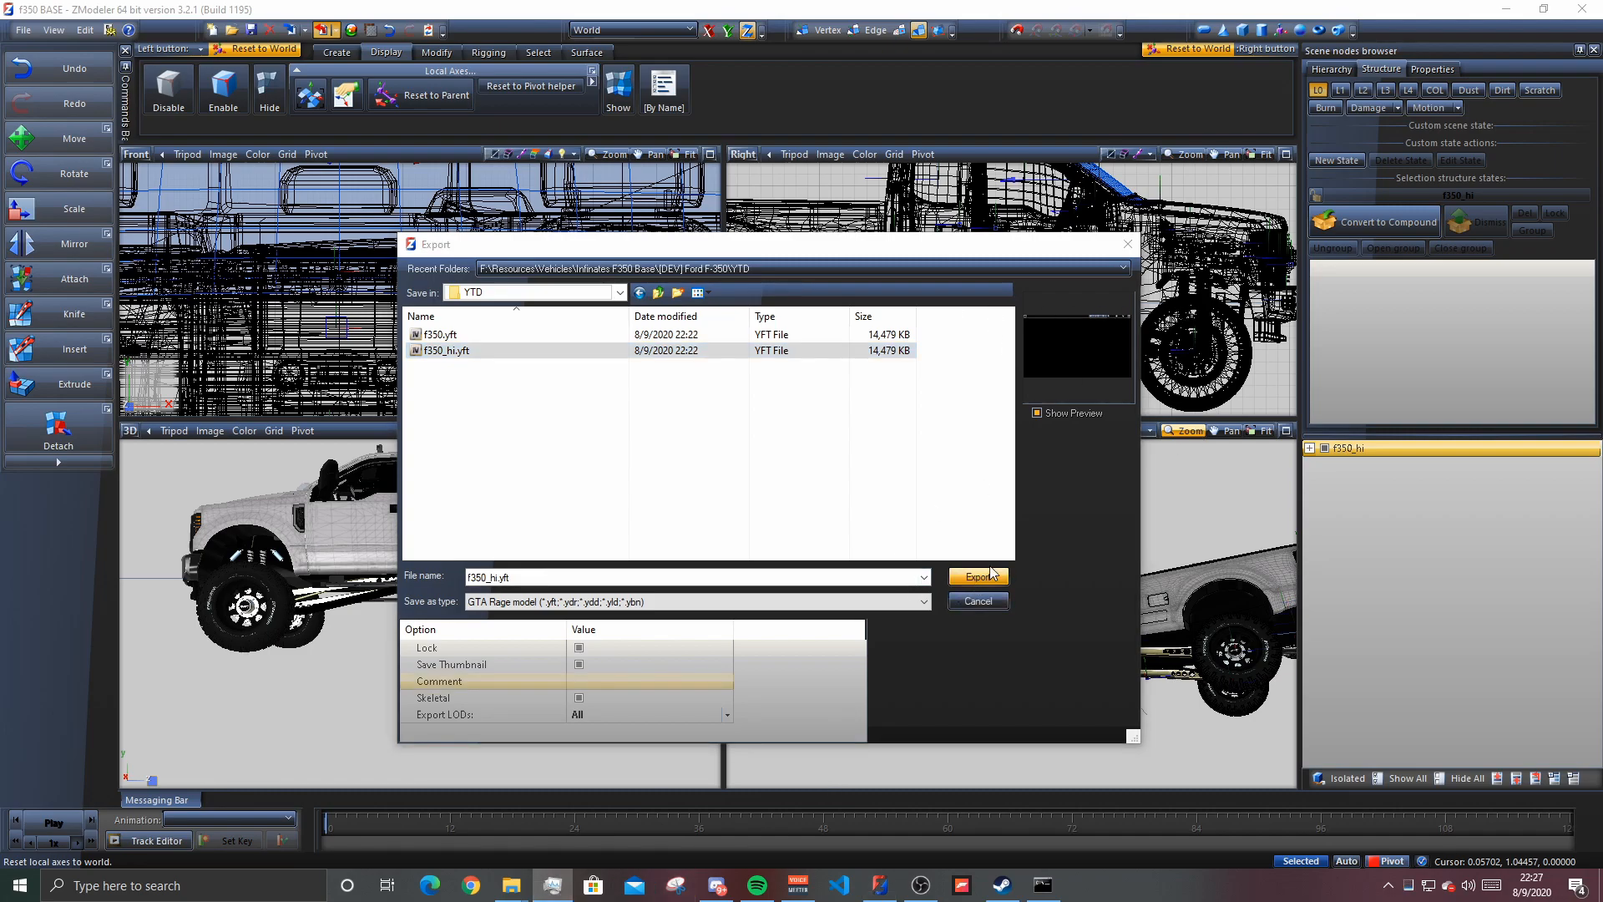
pyautogui.click(977, 576)
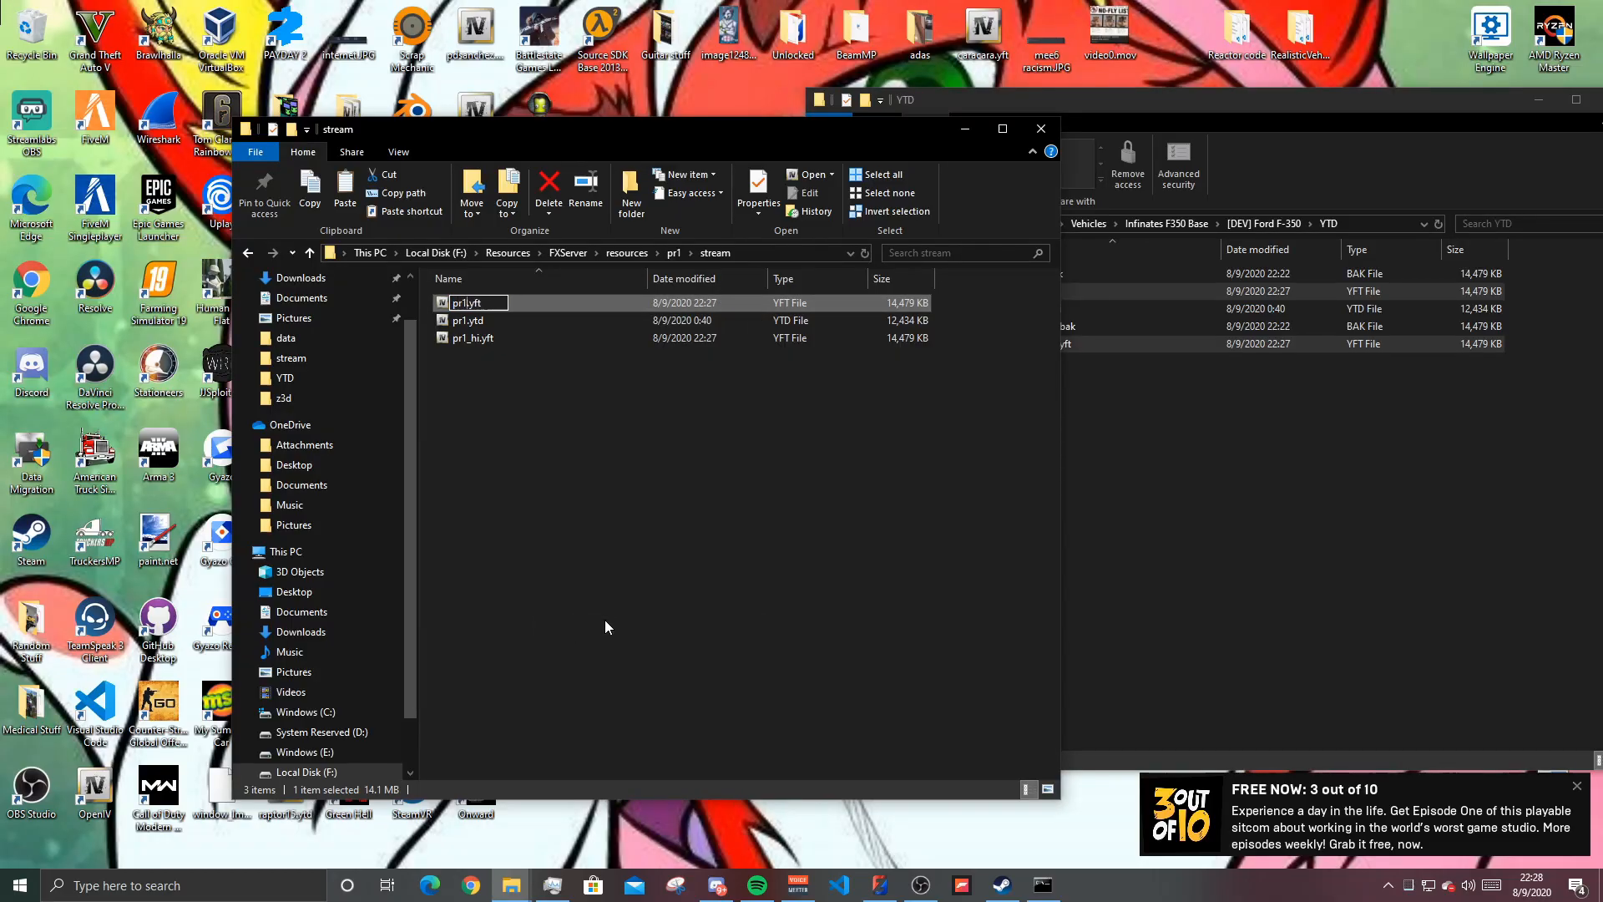
# - Restart the resource from the FiveM server console with 'restart 03ramk'
pyautogui.click(1042, 885)
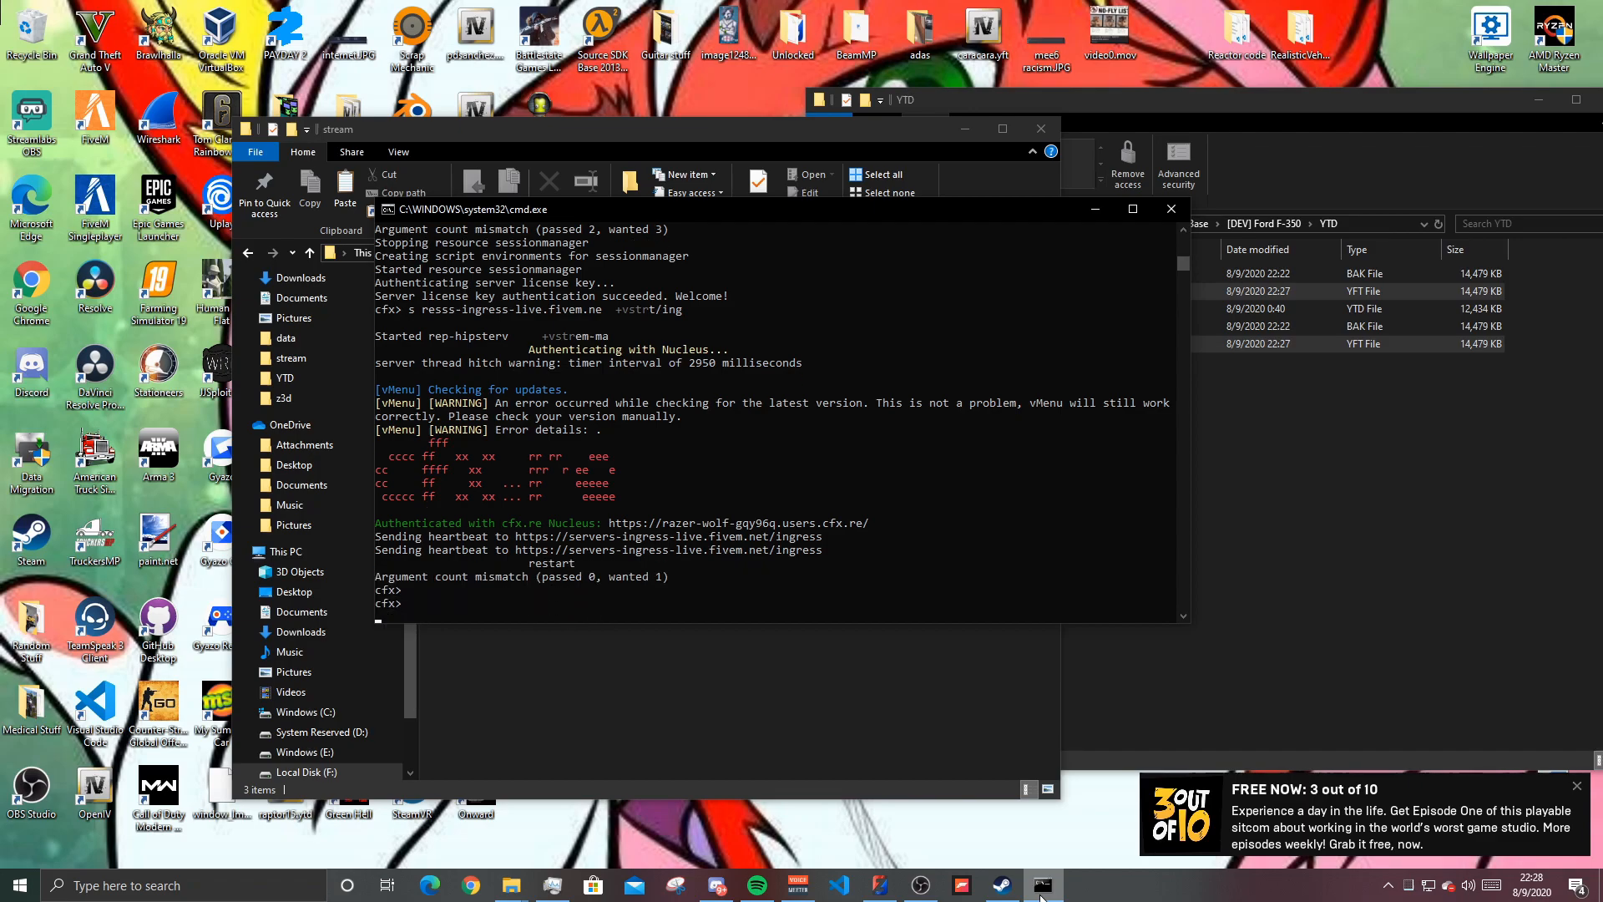
pyautogui.write('restart 03ramk')
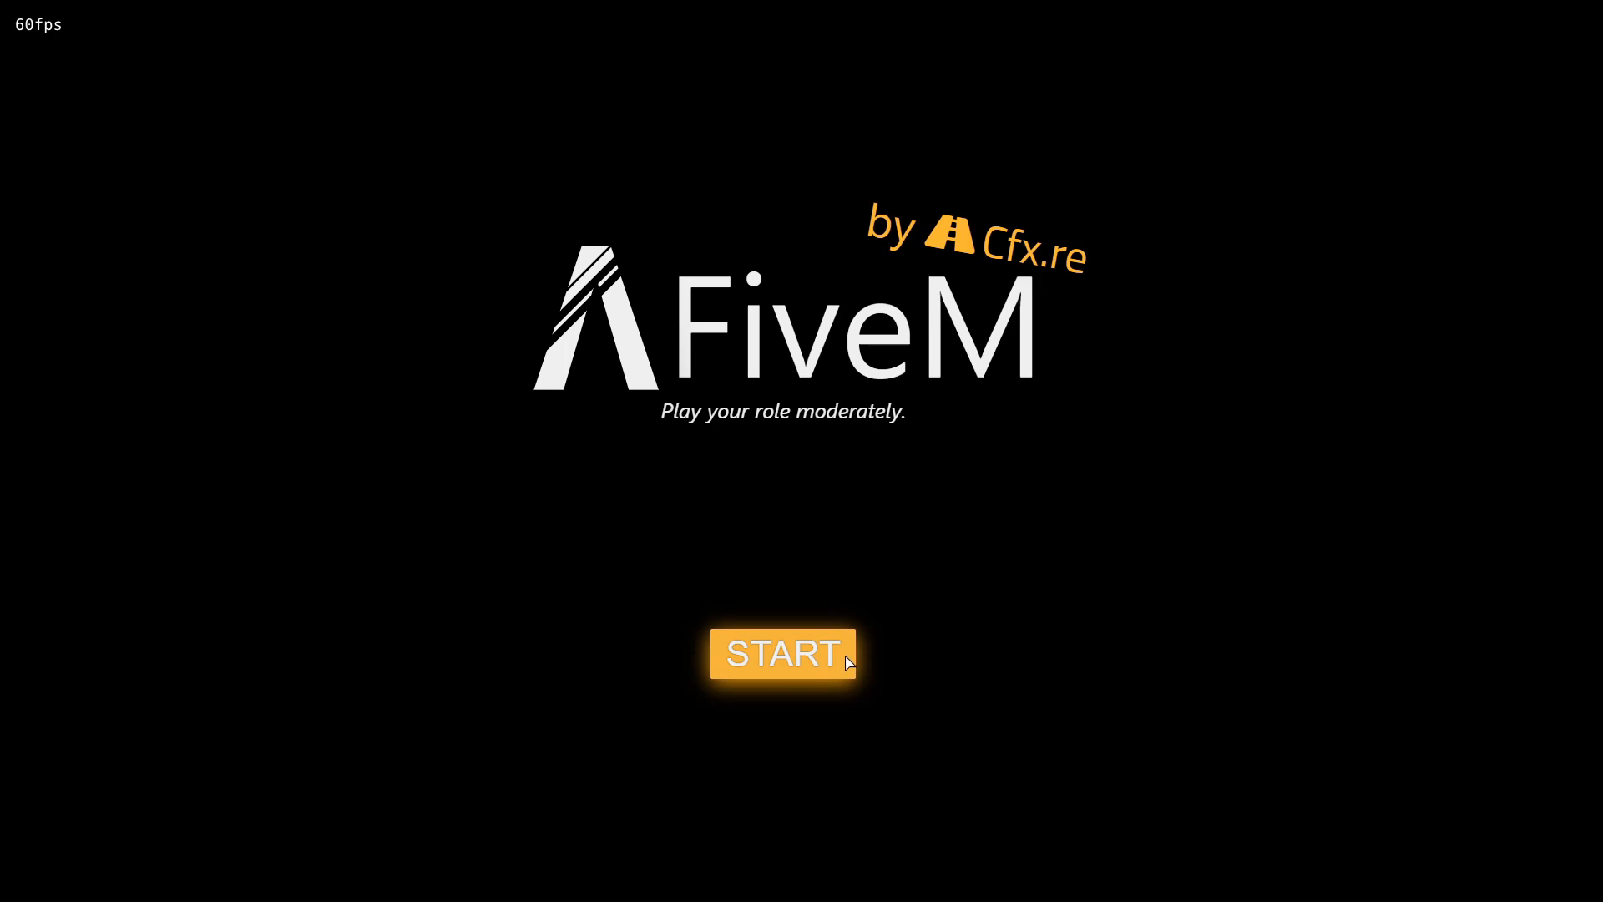
# - Launch FiveM, dismiss the connection error, join, and delete the spawned F350 after testing
pyautogui.click(782, 653)
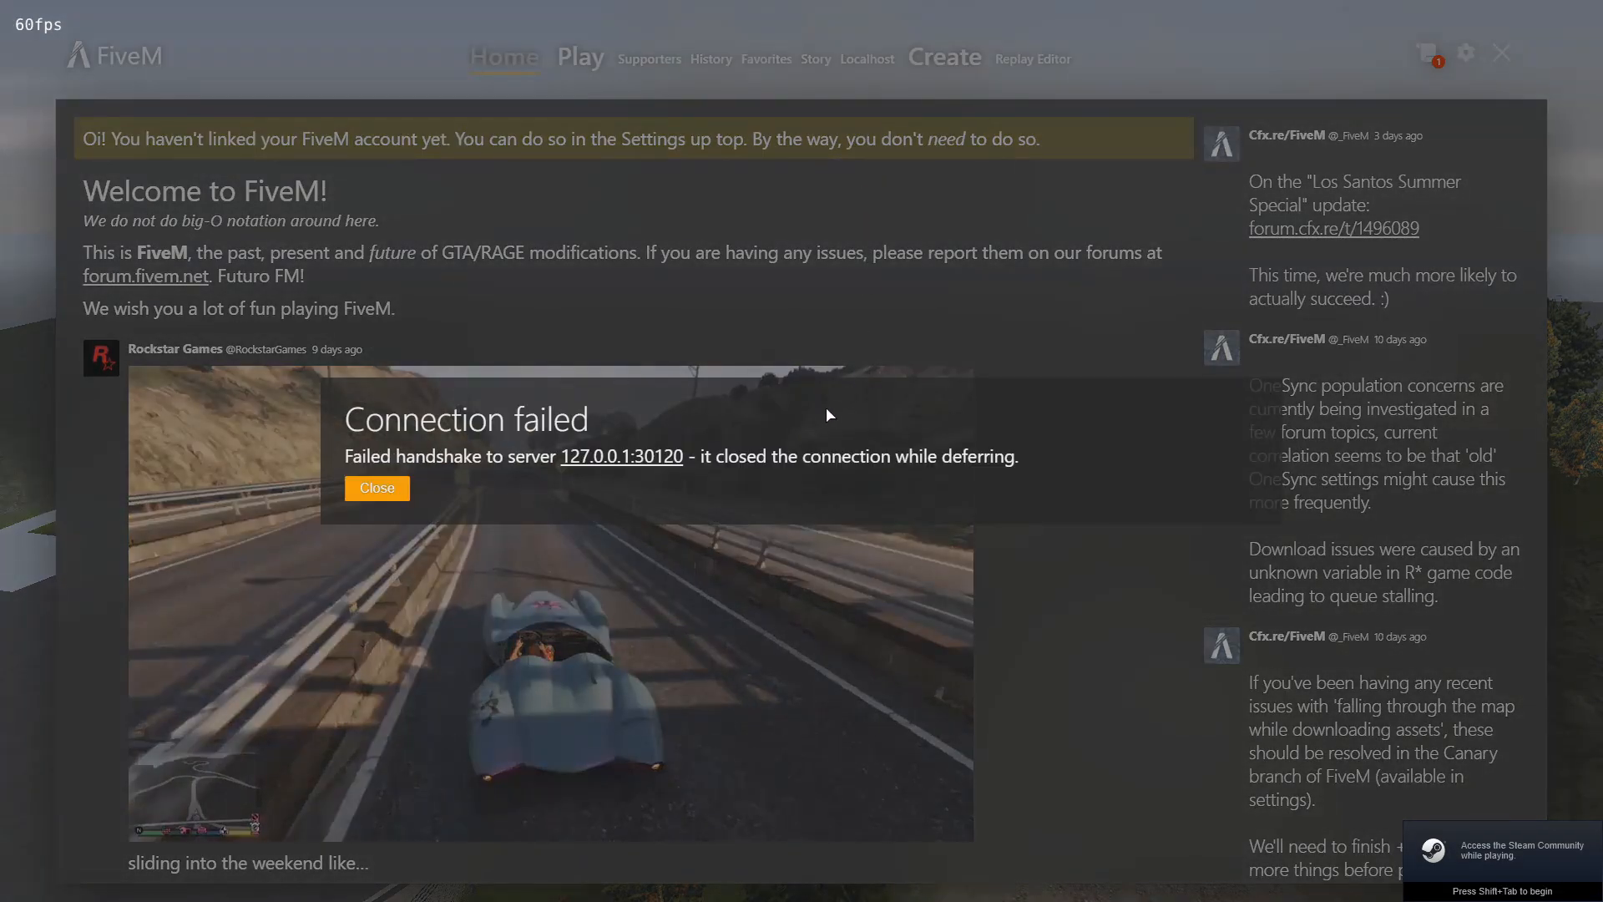
pyautogui.click(375, 488)
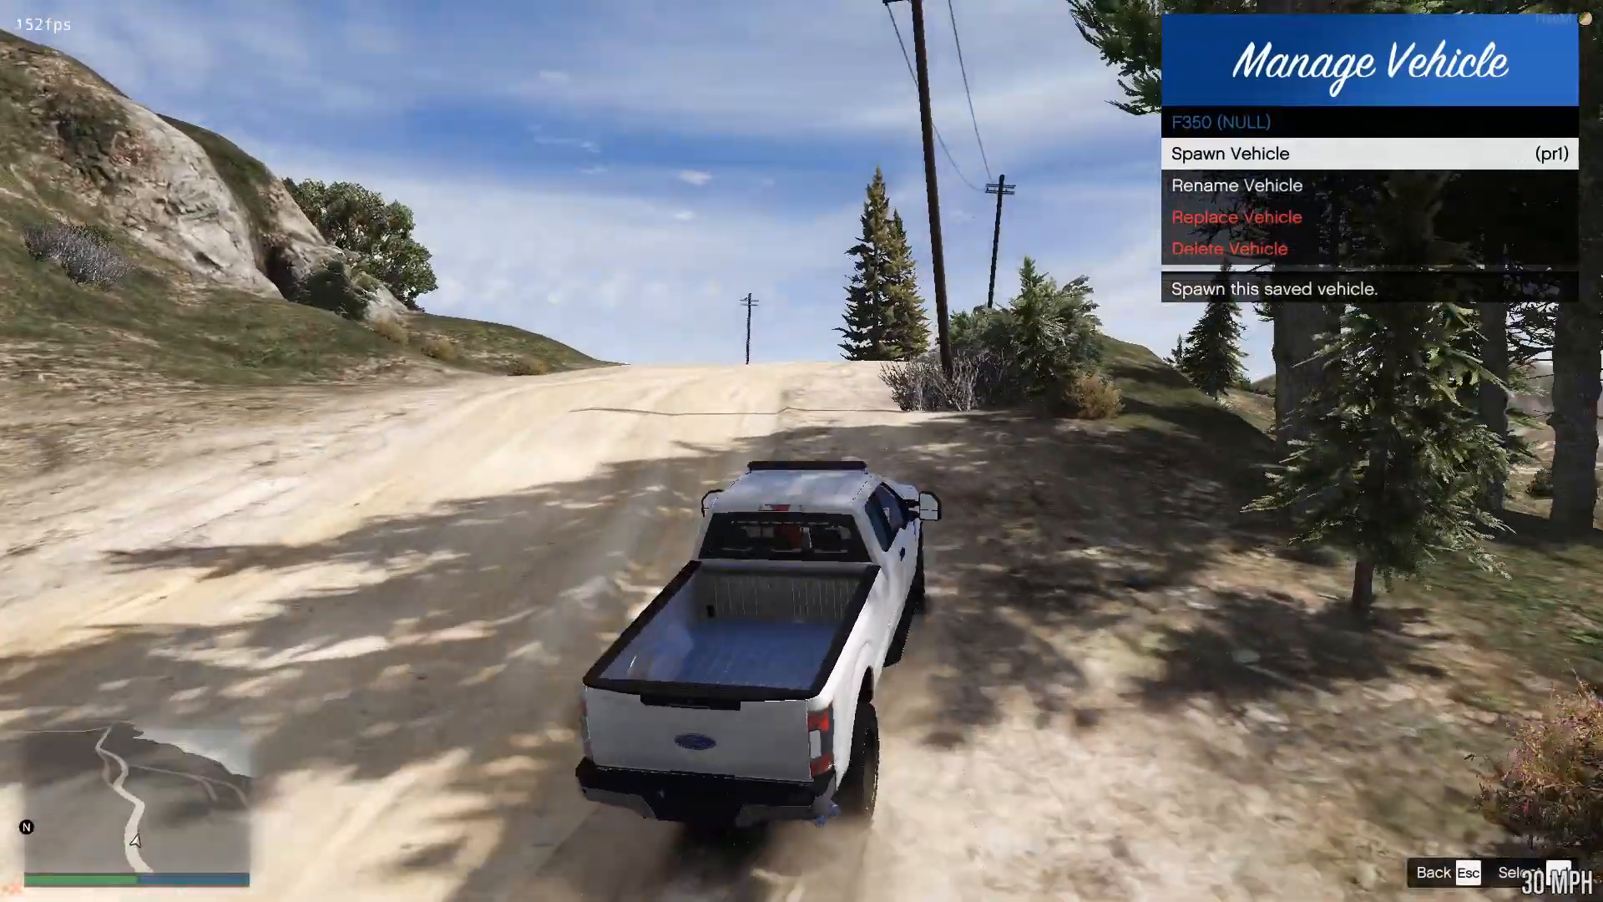
pyautogui.click(1231, 247)
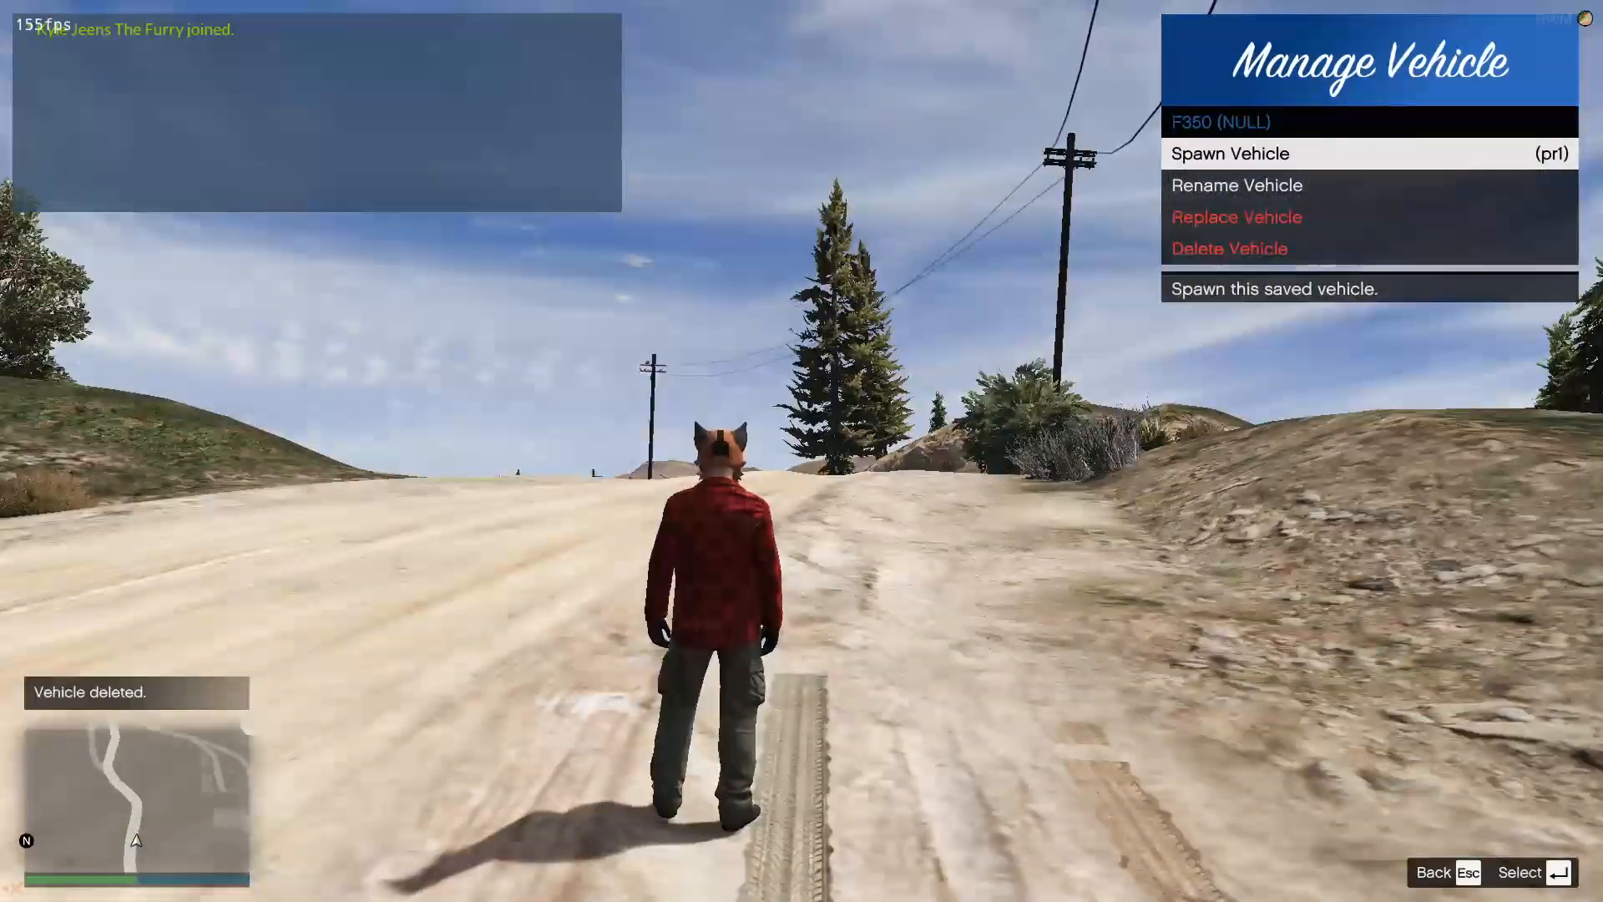